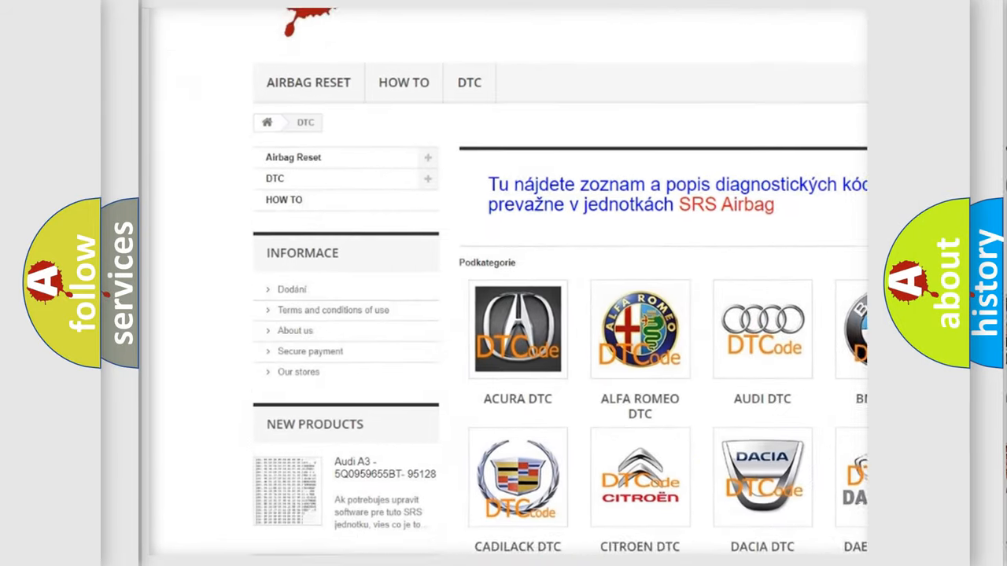
pyautogui.scroll(-3)
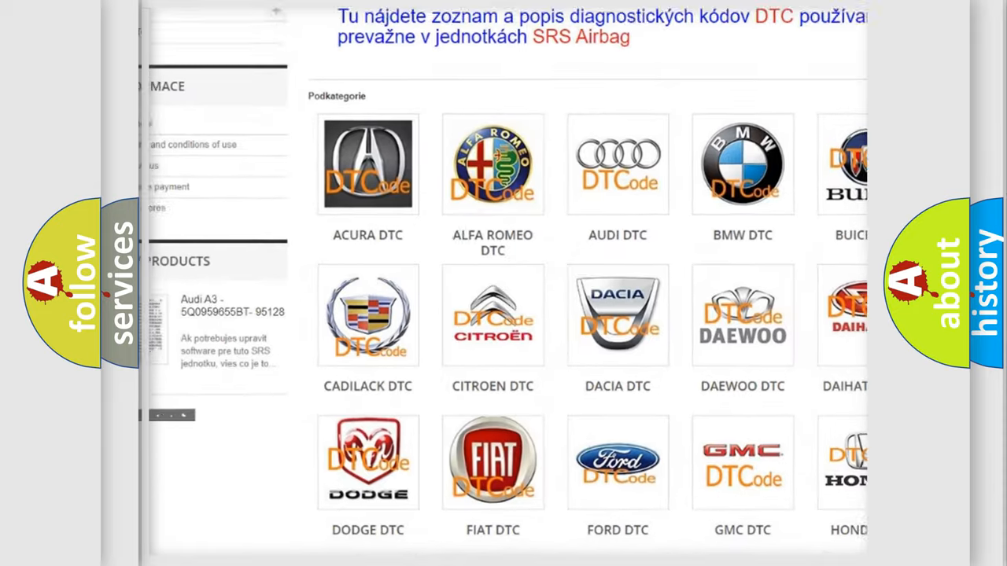
pyautogui.scroll(-3)
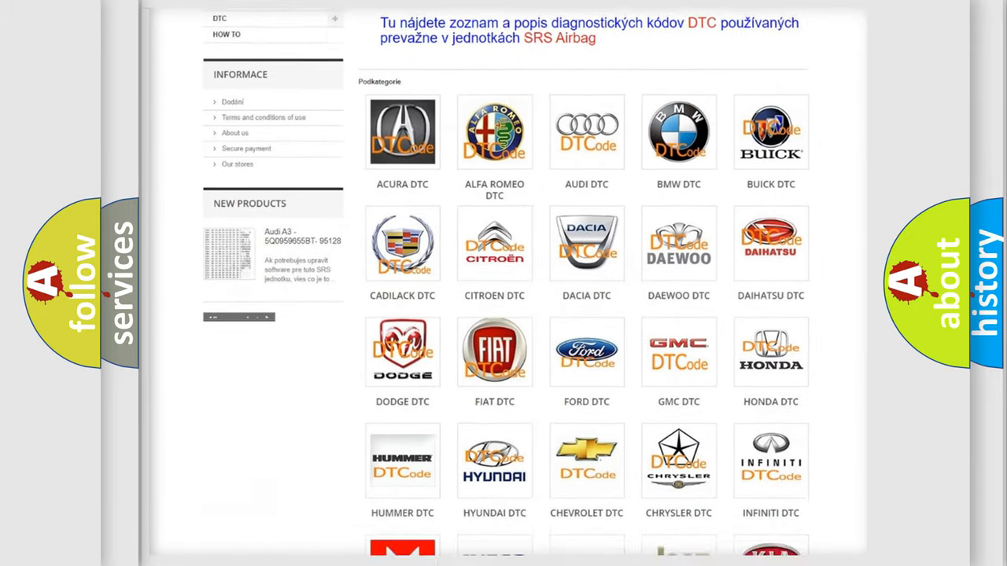
pyautogui.scroll(-3)
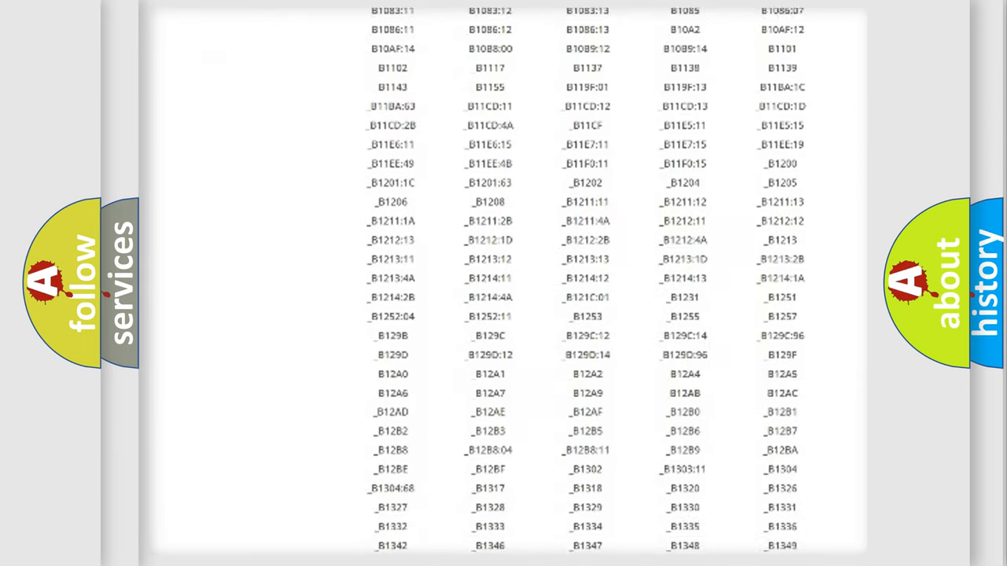
pyautogui.scroll(-3)
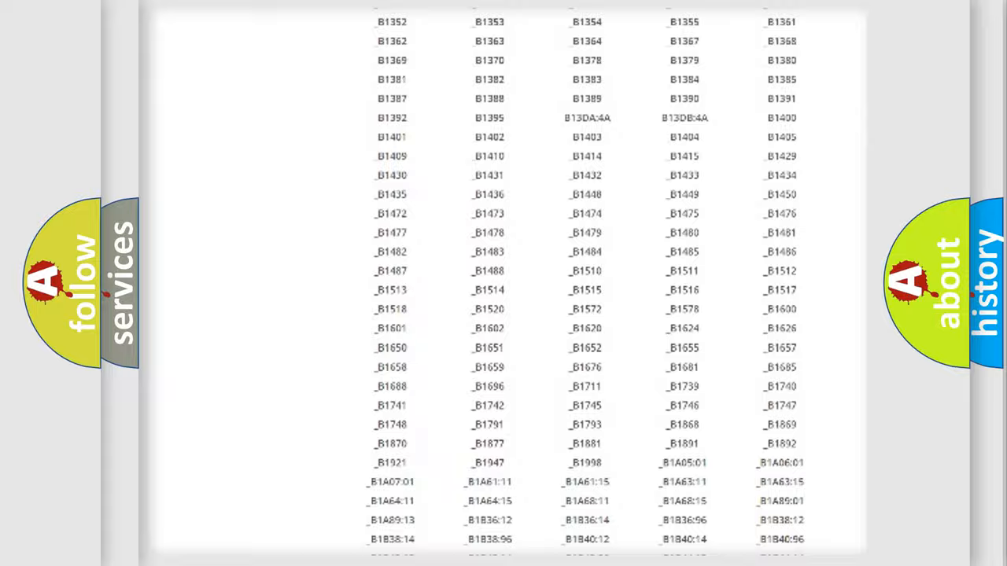